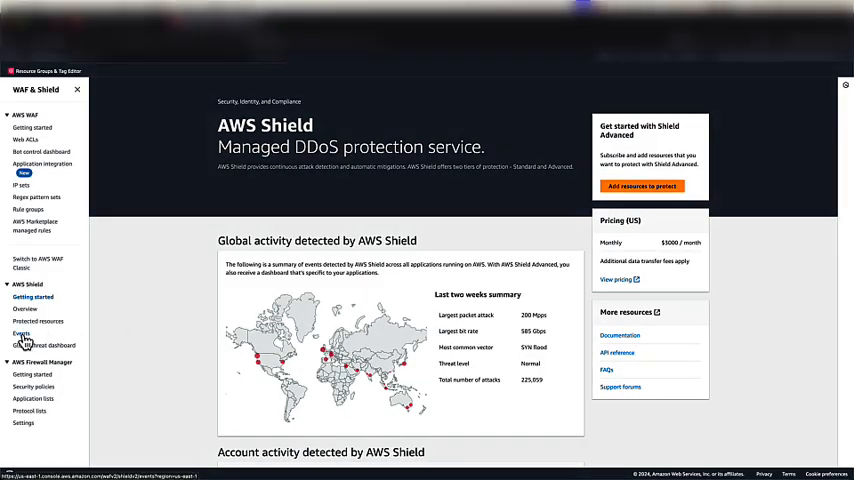
Open the Shield Events list showing seven subsided CloudFront request-flood events.
click(21, 333)
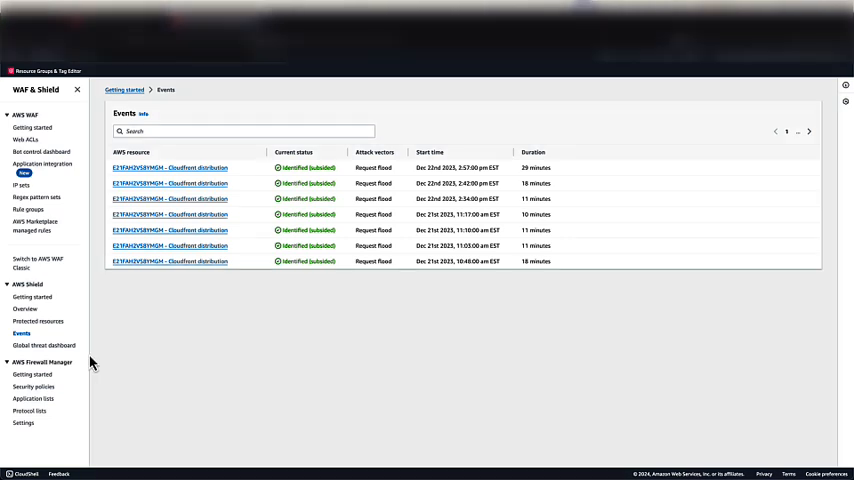
mouse_move(85, 358)
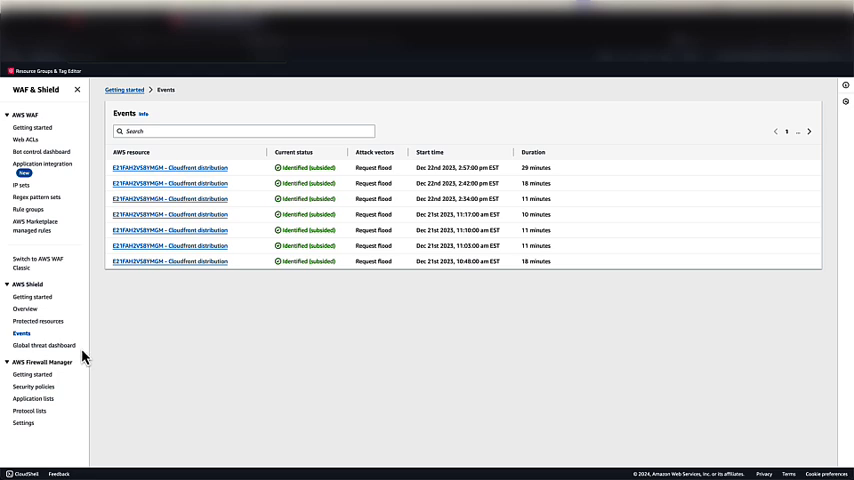
From Protected resources, open the distribution's CreatedByCloudFront web ACL traffic overview.
click(38, 321)
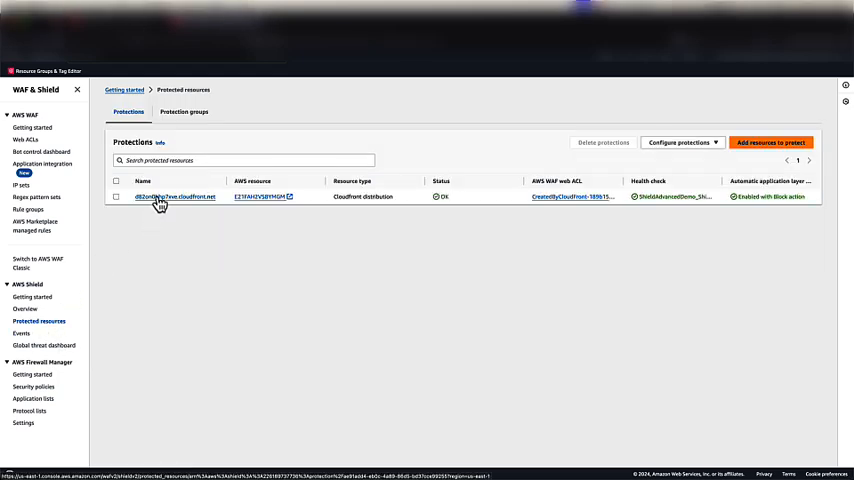
click(176, 196)
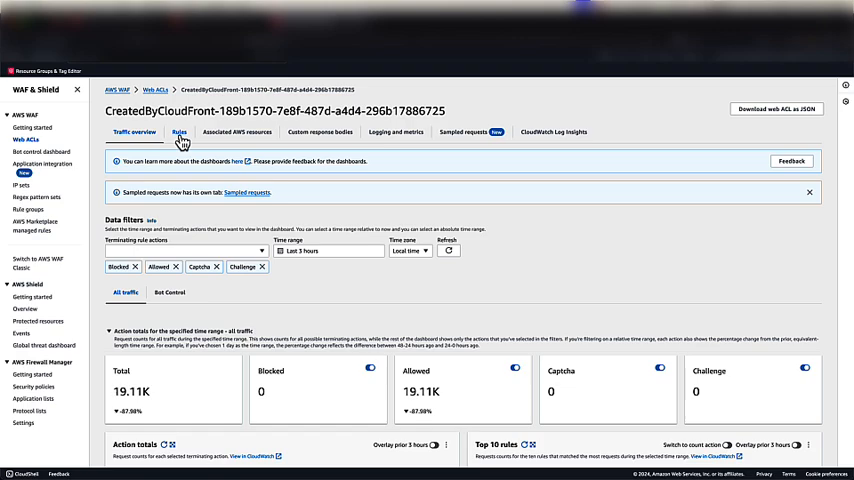
Review the web ACL's six rules, select ShieldMitigationRuleGroup, and return to Events.
click(180, 131)
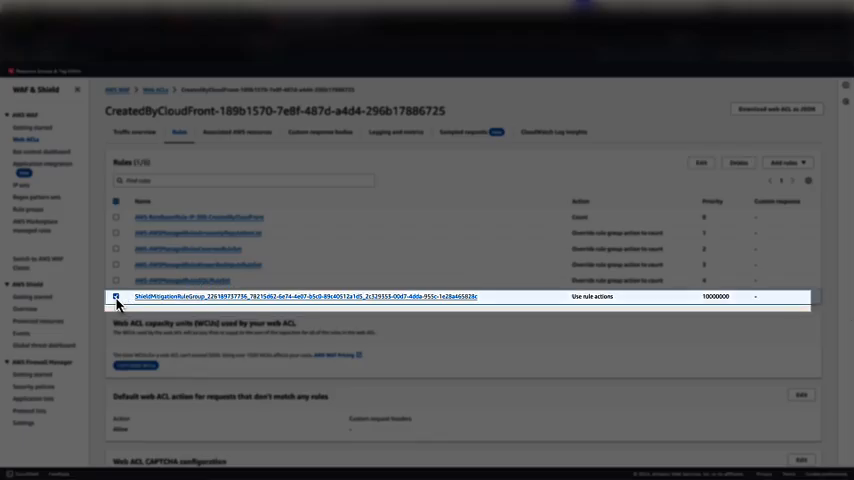
click(116, 297)
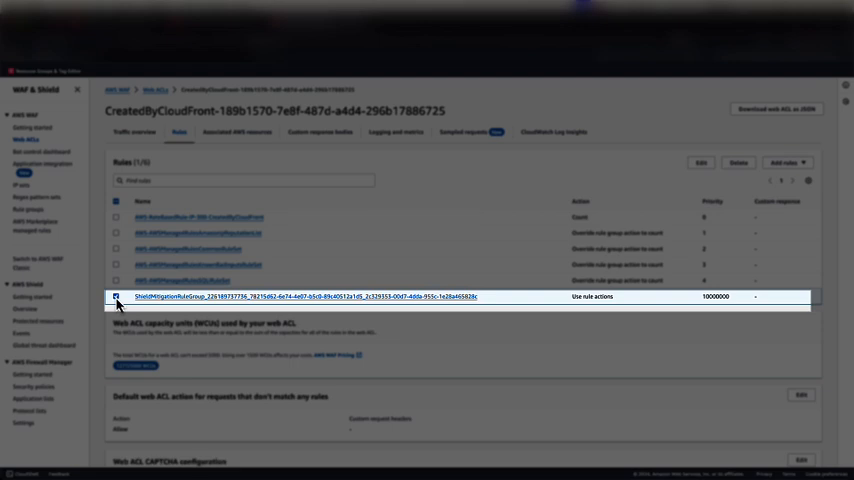
click(115, 300)
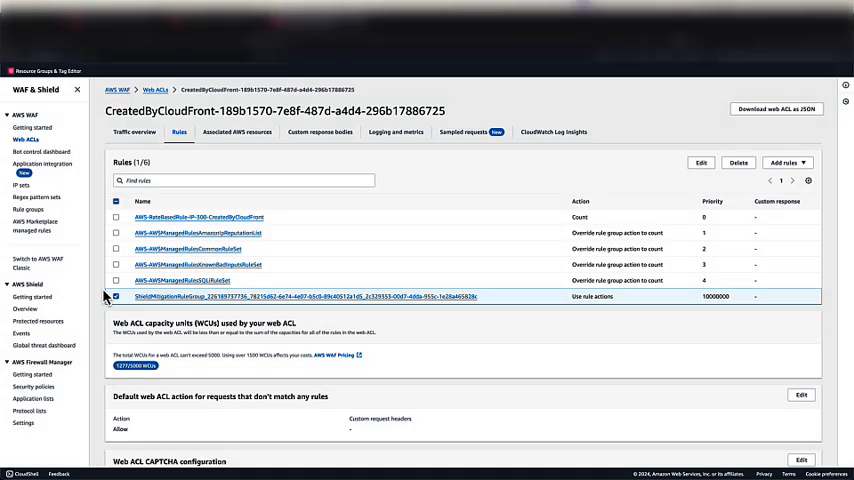
click(21, 333)
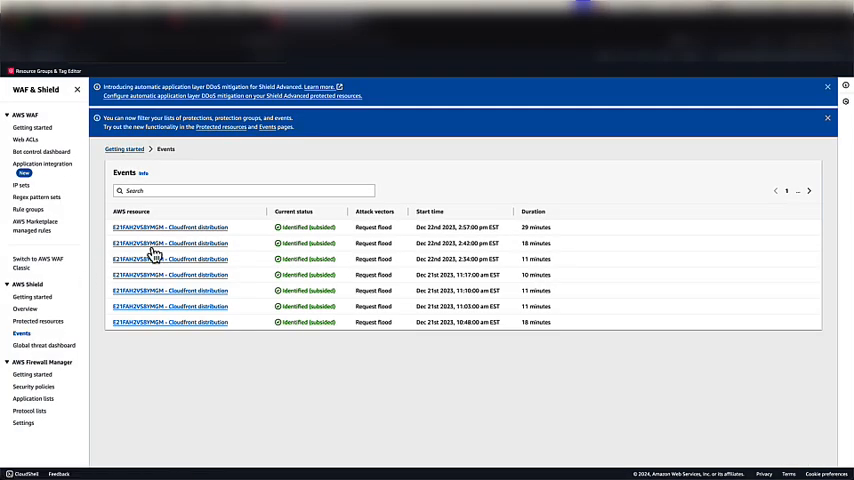
click(170, 243)
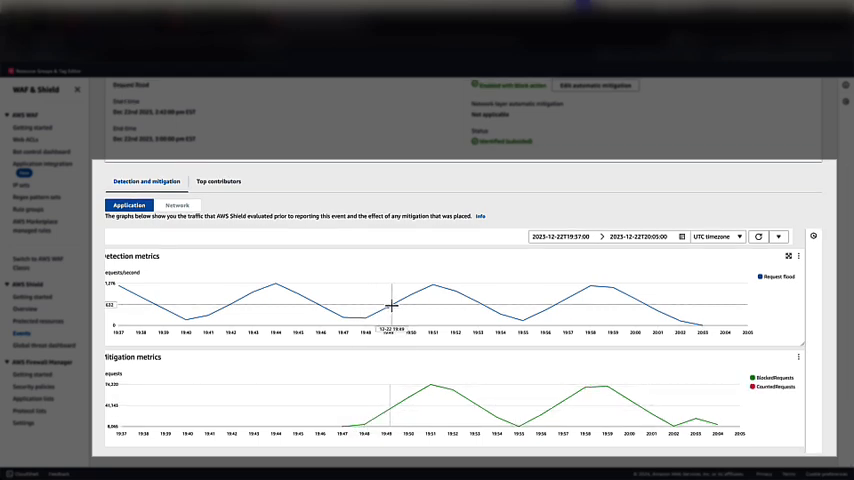
mouse_move(390, 305)
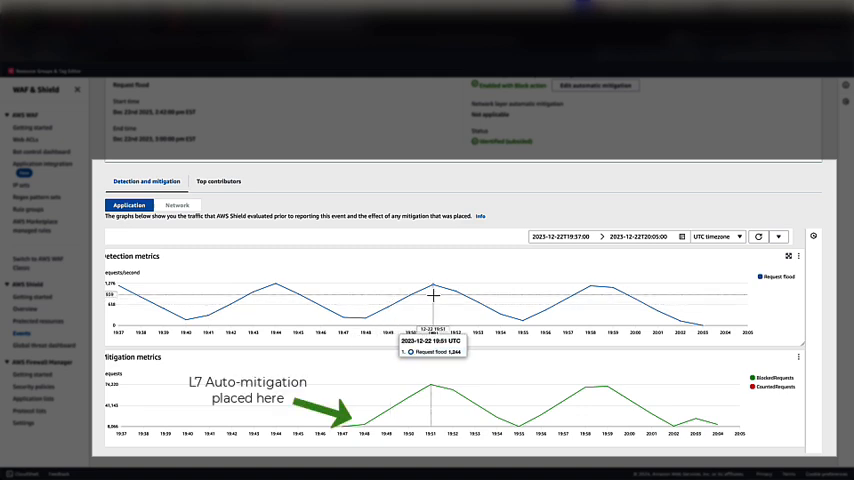
mouse_move(475, 363)
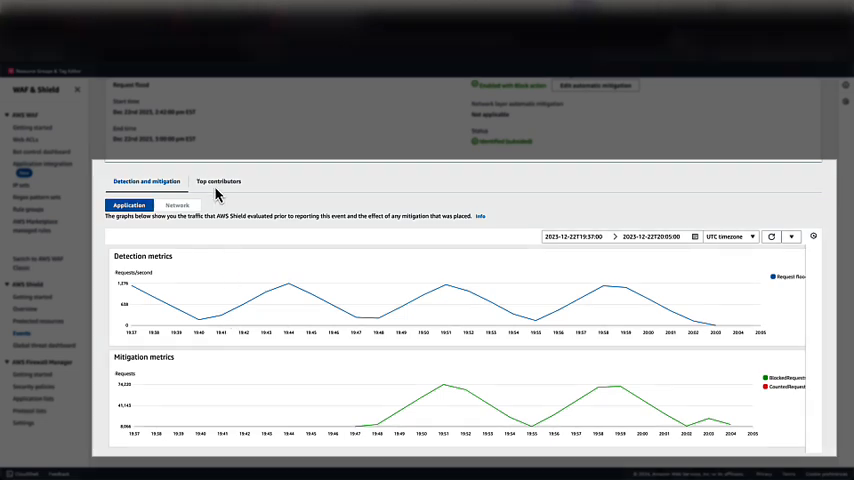
Show the event's top contributors, dominated by /superuniquepath requests from the US.
click(218, 181)
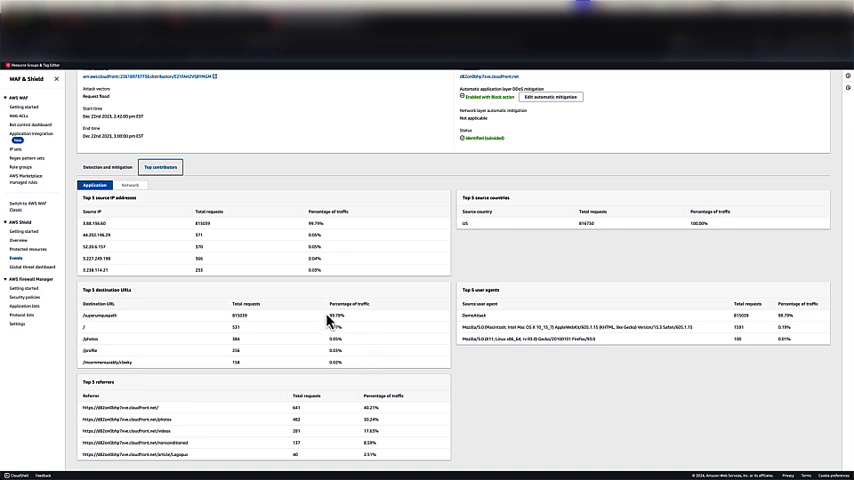
mouse_move(255, 270)
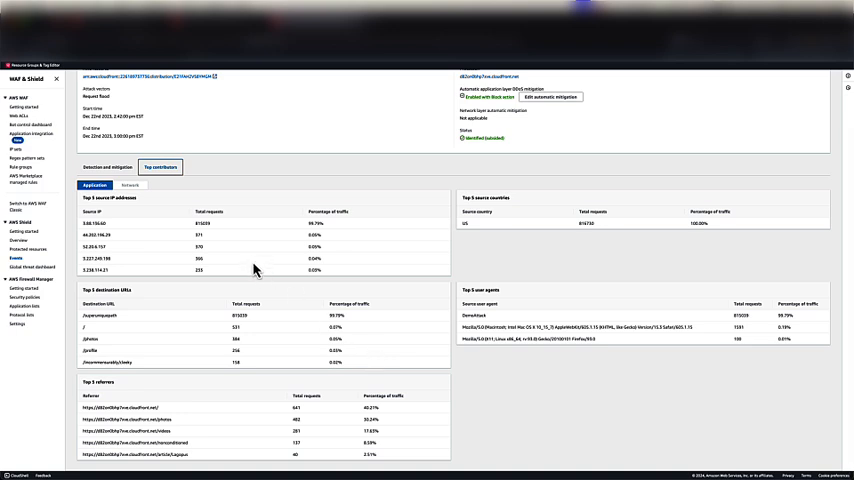